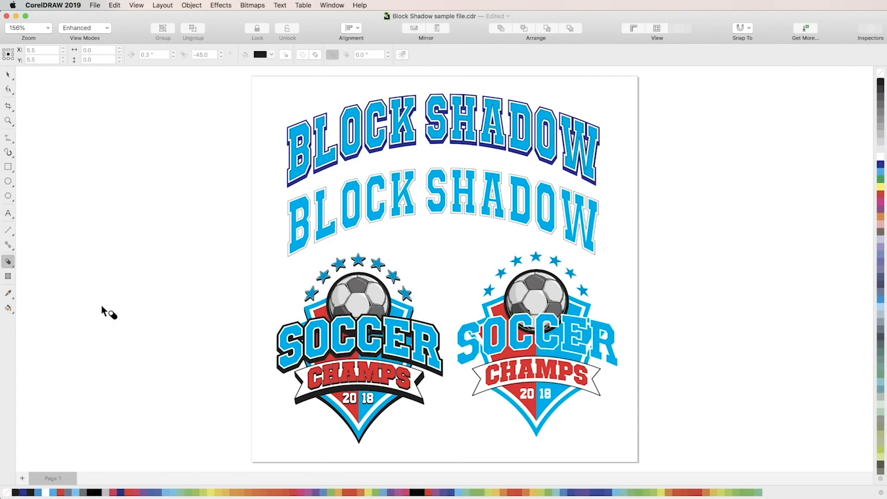
mouse_move(443, 220)
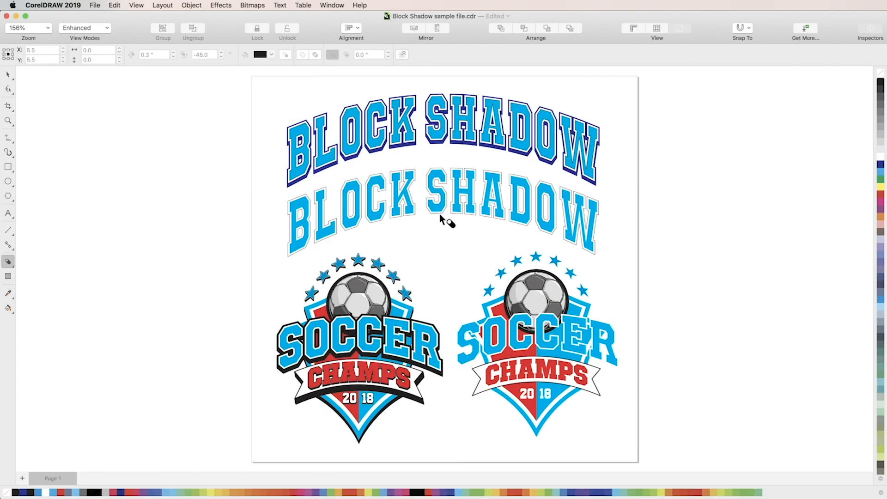
- Activate the Block Shadow tool from the interactive effects flyout and zoom to 300%
click(442, 218)
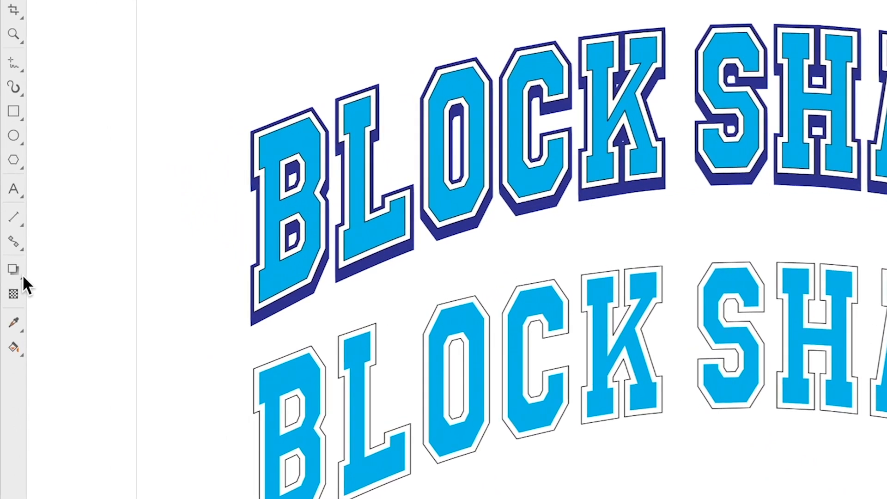
click(14, 270)
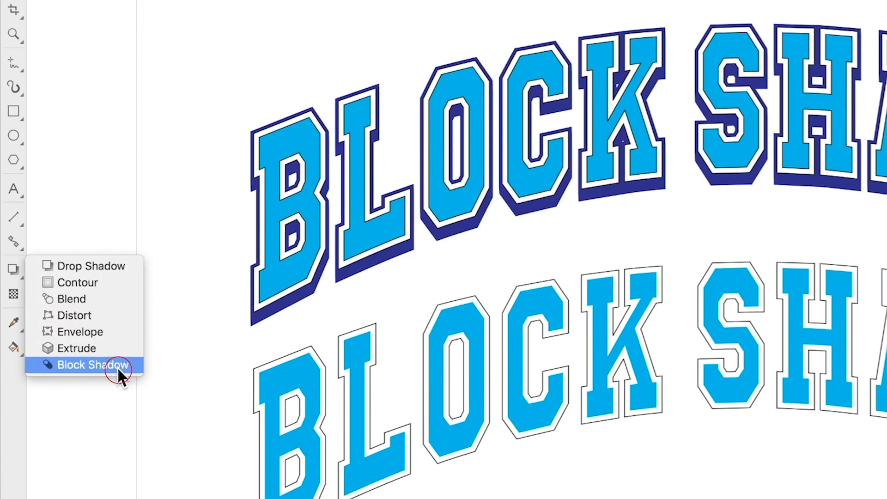
click(93, 365)
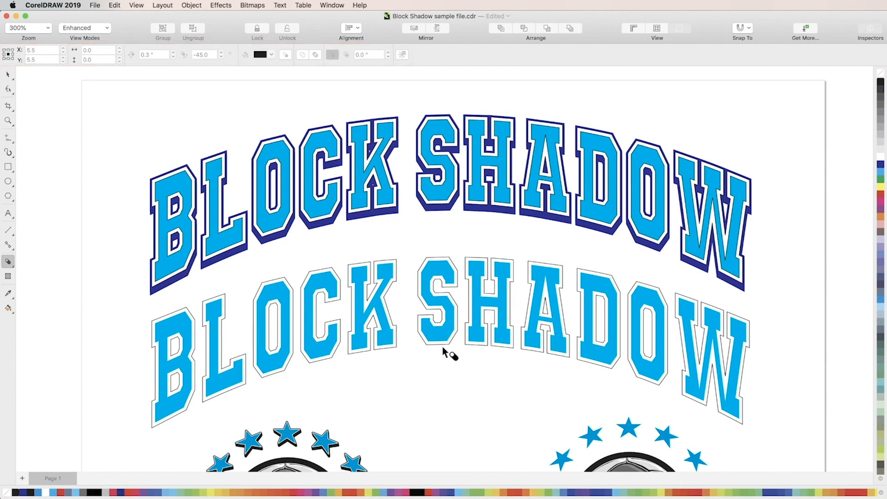
- Drag a black block shadow downward from the lower arched BLOCK SHADOW text
click(450, 348)
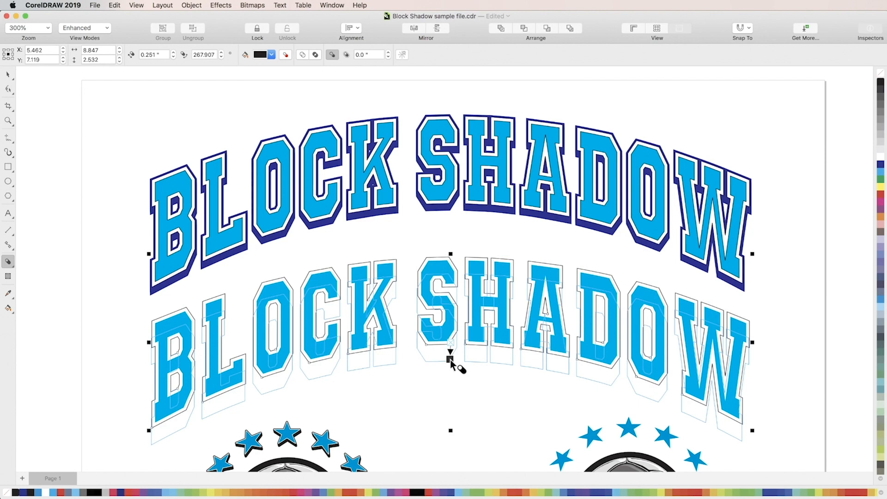
drag(450, 345, 450, 360)
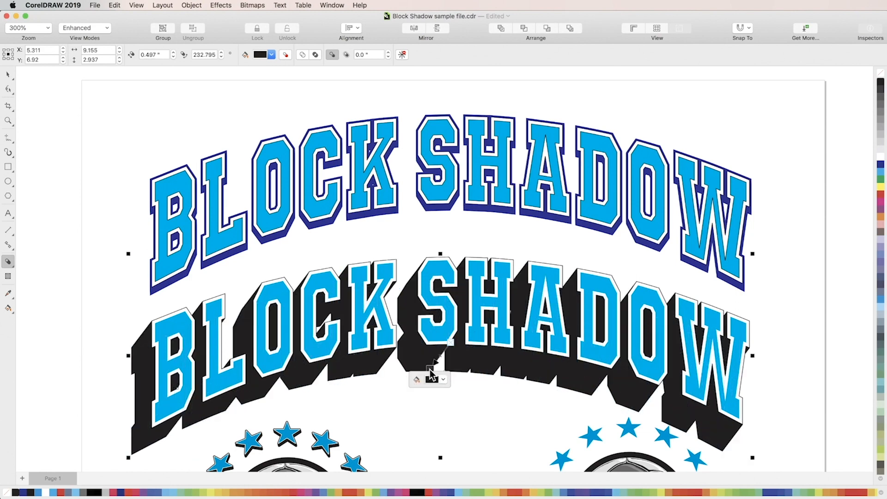
- Recolour the lower text's block shadow to a dark blue CMYK colour
click(444, 347)
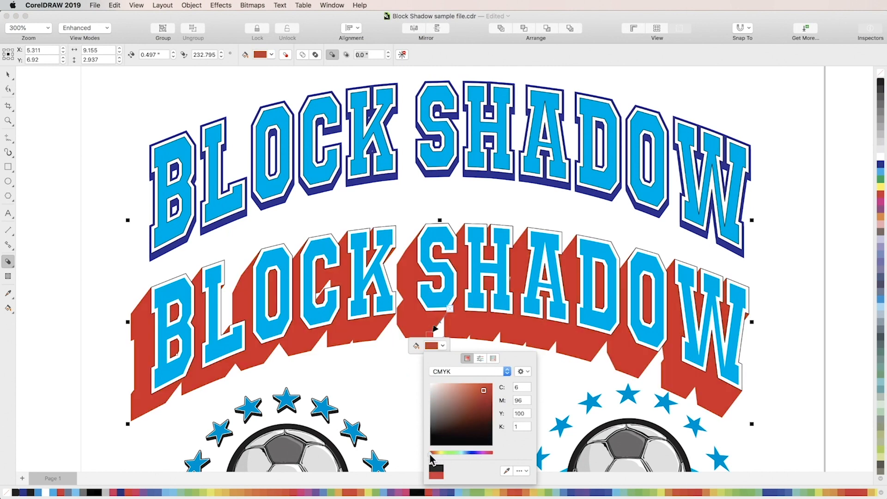
click(458, 453)
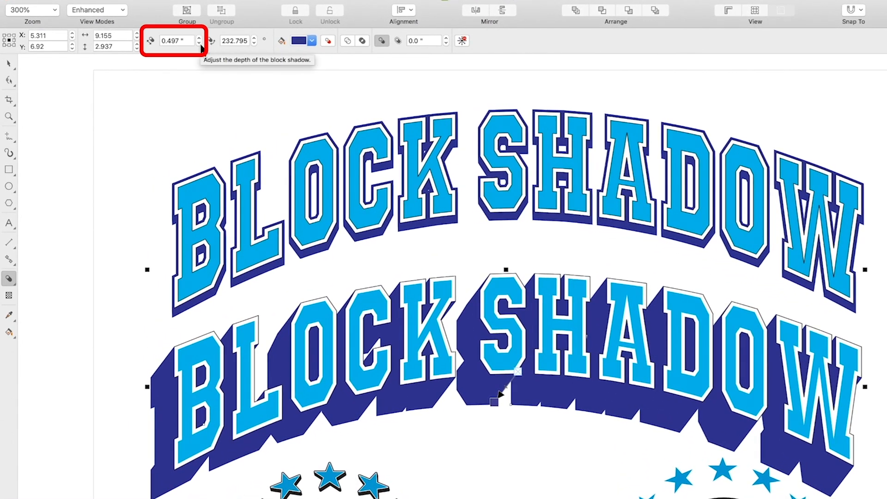
- Set the block shadow depth to 0.297" and its angle to 315.0°
click(199, 44)
text(315)
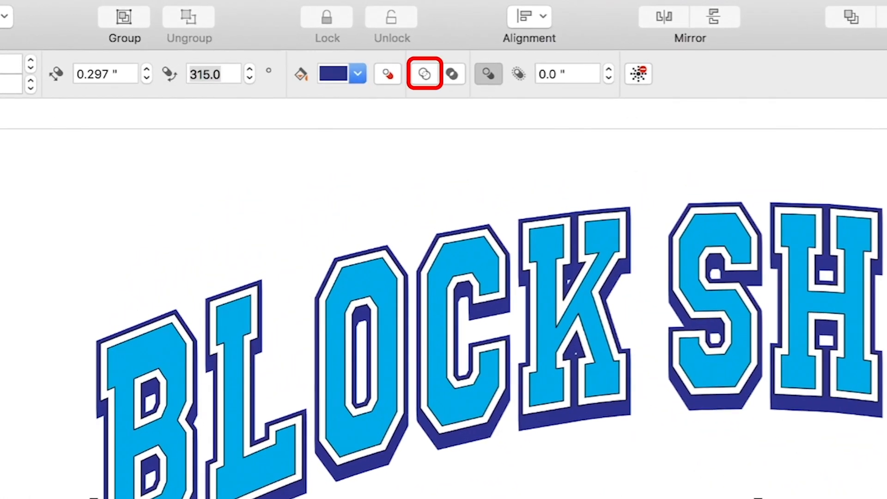
click(451, 74)
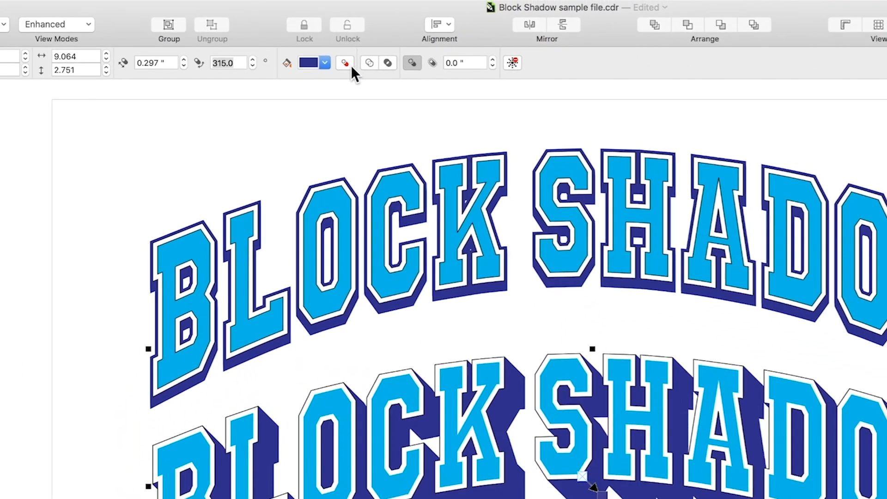
mouse_move(319, 62)
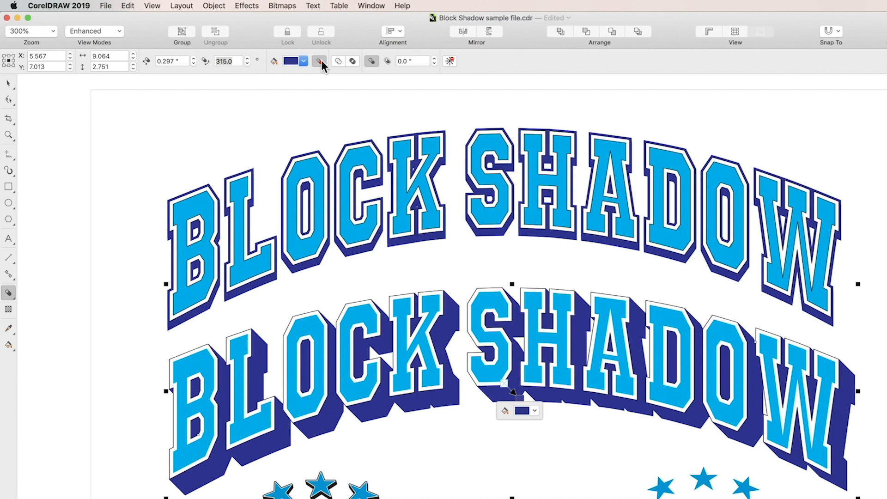
mouse_move(339, 60)
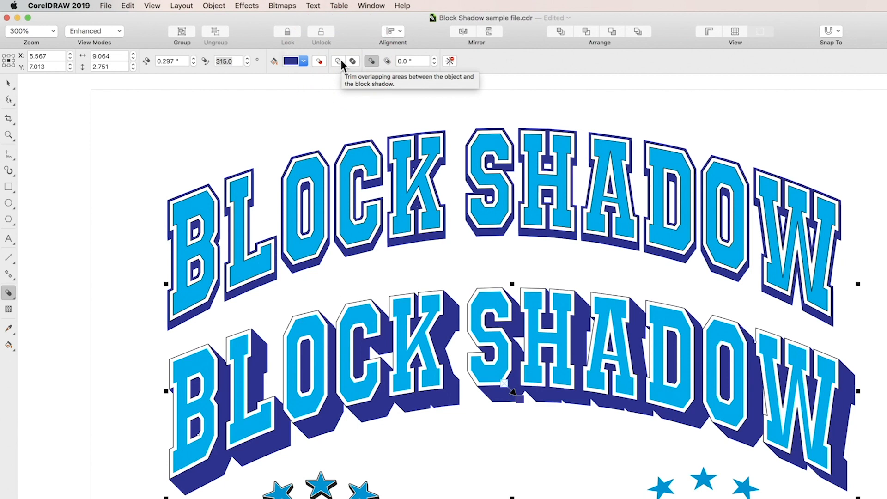
click(338, 61)
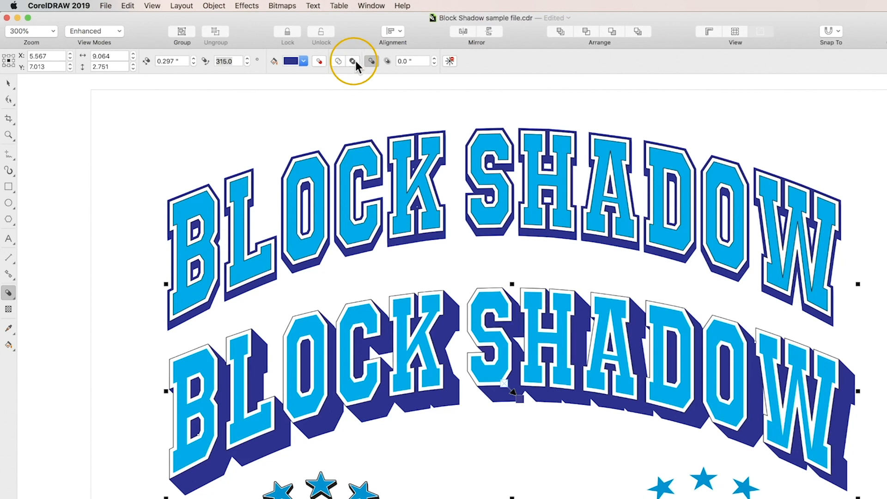
mouse_move(354, 61)
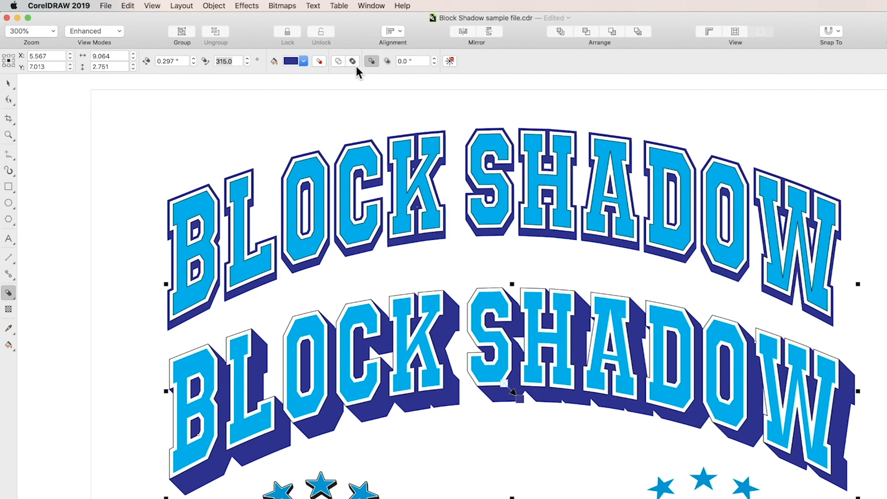
mouse_move(370, 61)
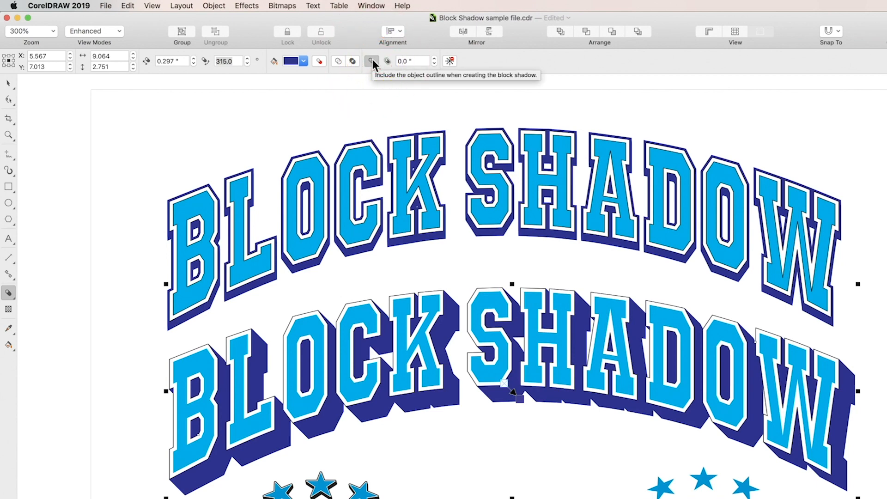
- Include the object outline and expand the block shadow to 0.09"
click(370, 61)
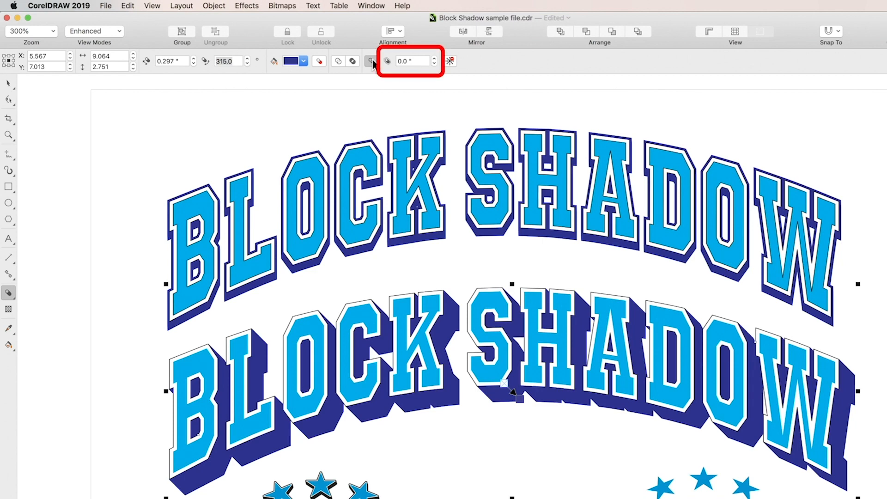
mouse_move(435, 64)
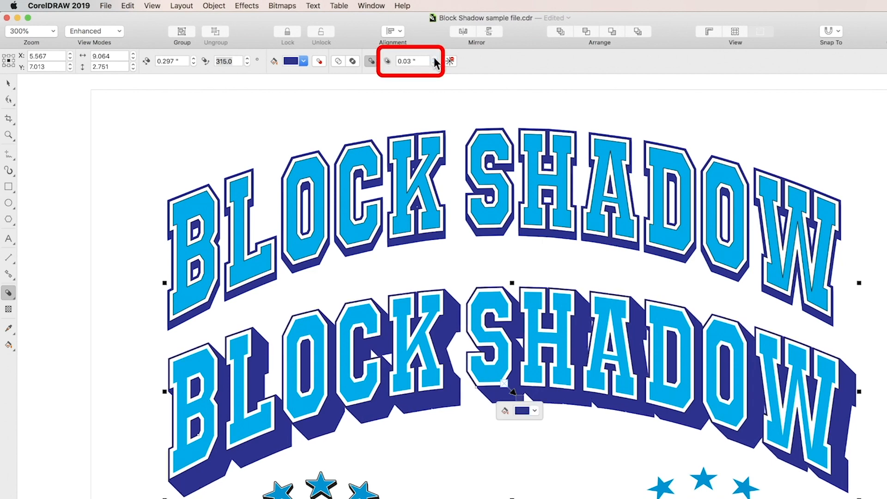
click(433, 57)
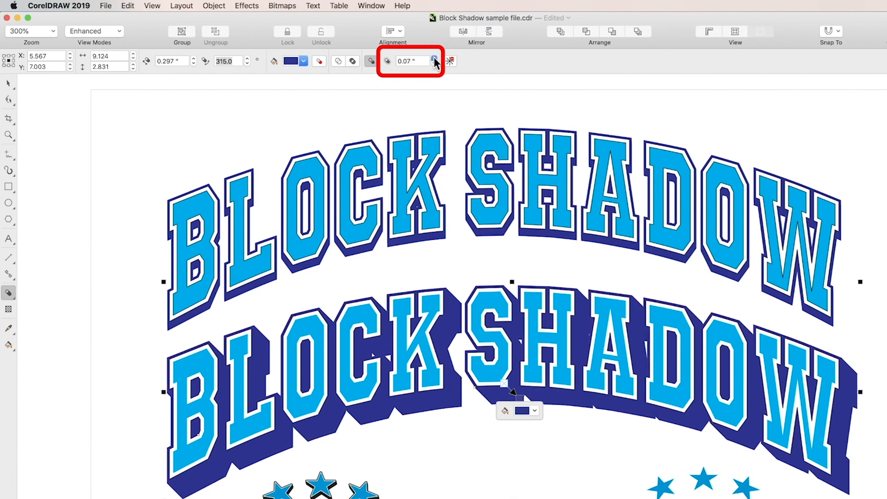
click(433, 59)
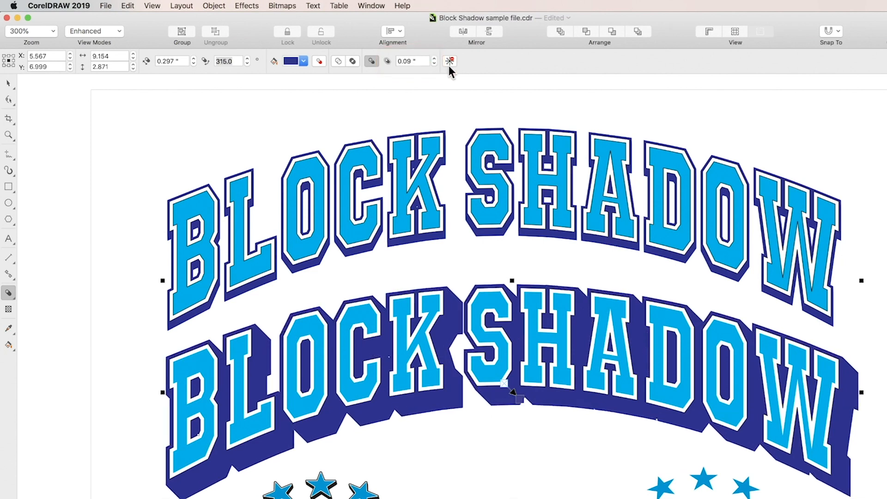
mouse_move(450, 61)
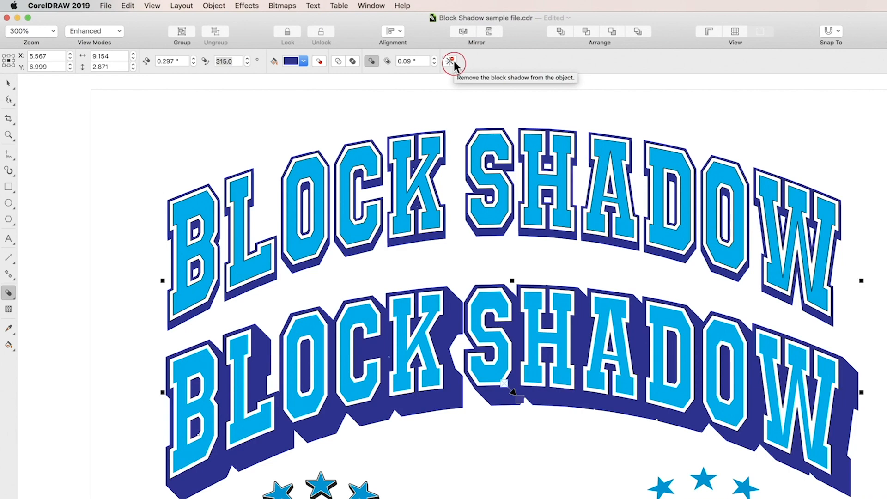
click(450, 61)
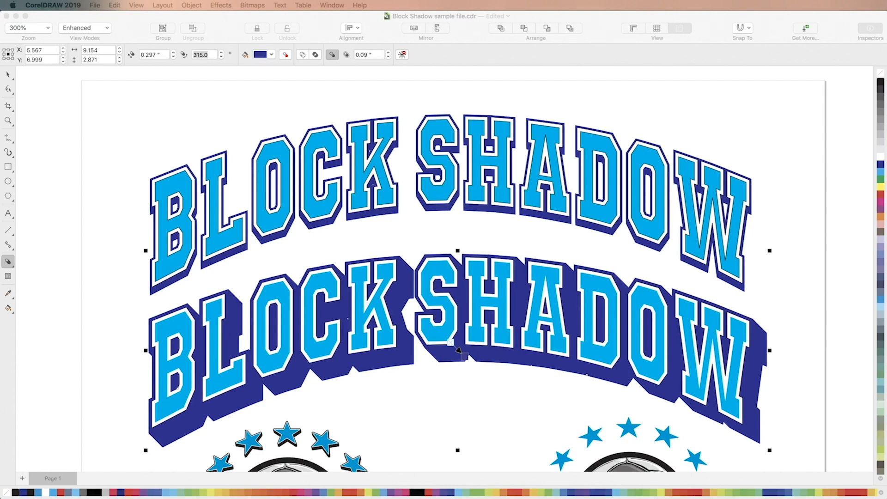
scroll(down, 3)
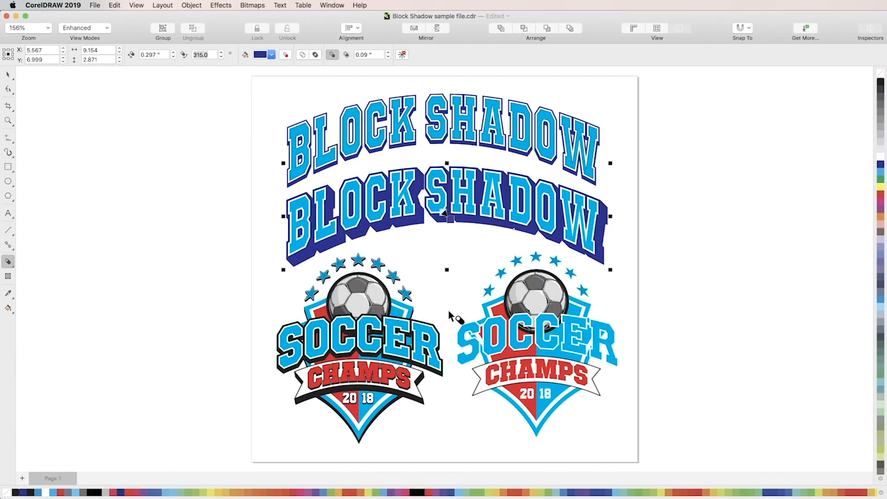